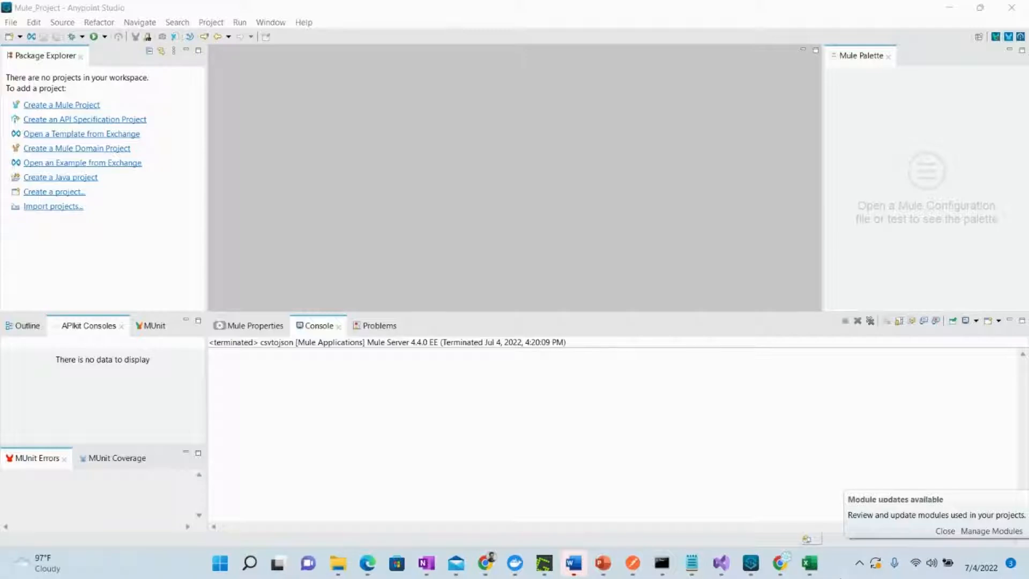
mouse_move(260, 134)
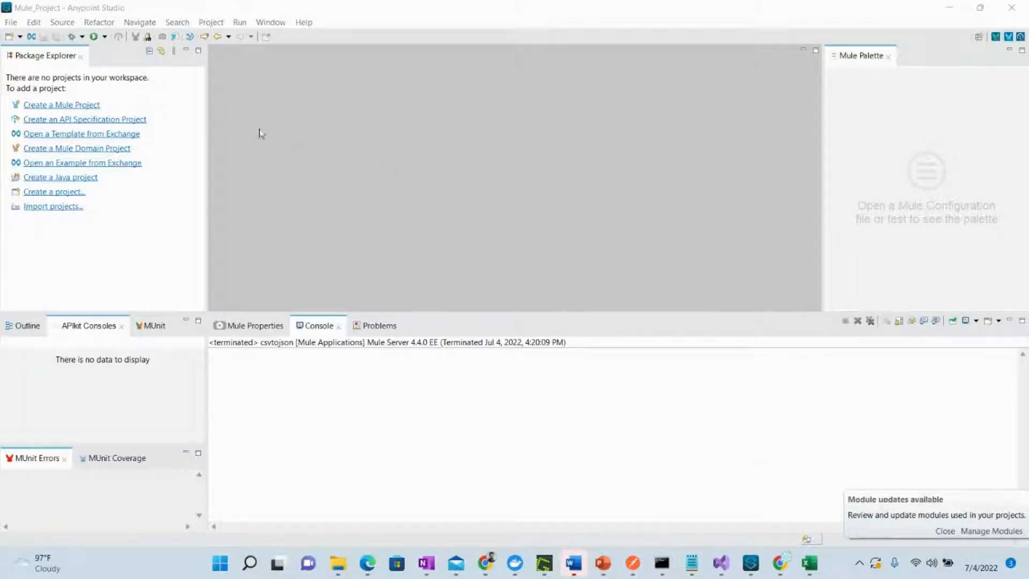
Create a new Mule project named CSVToJSON and finish the wizard with default settings
click(62, 104)
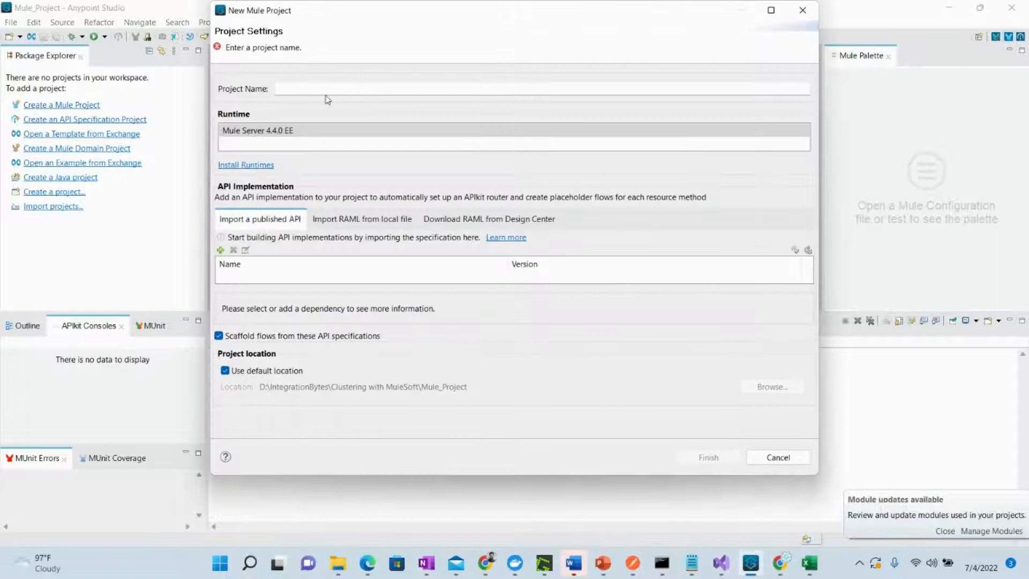
text(CSVToJSON)
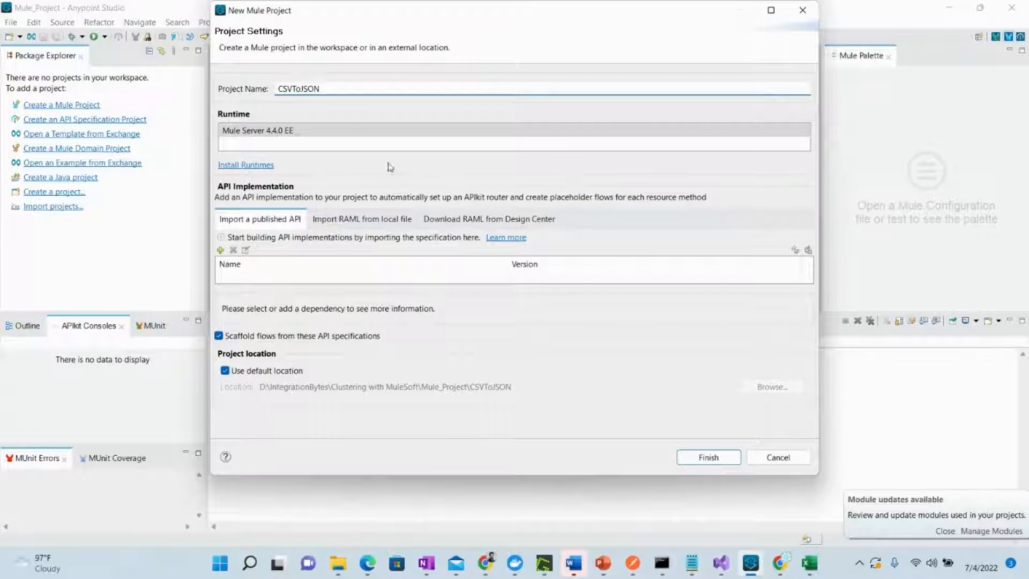
click(708, 457)
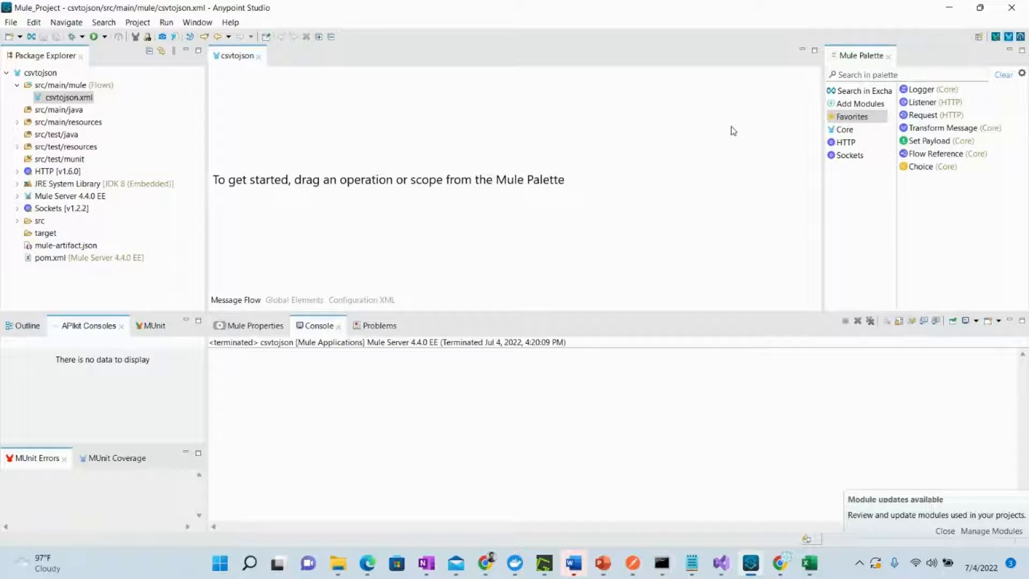
mouse_move(923, 117)
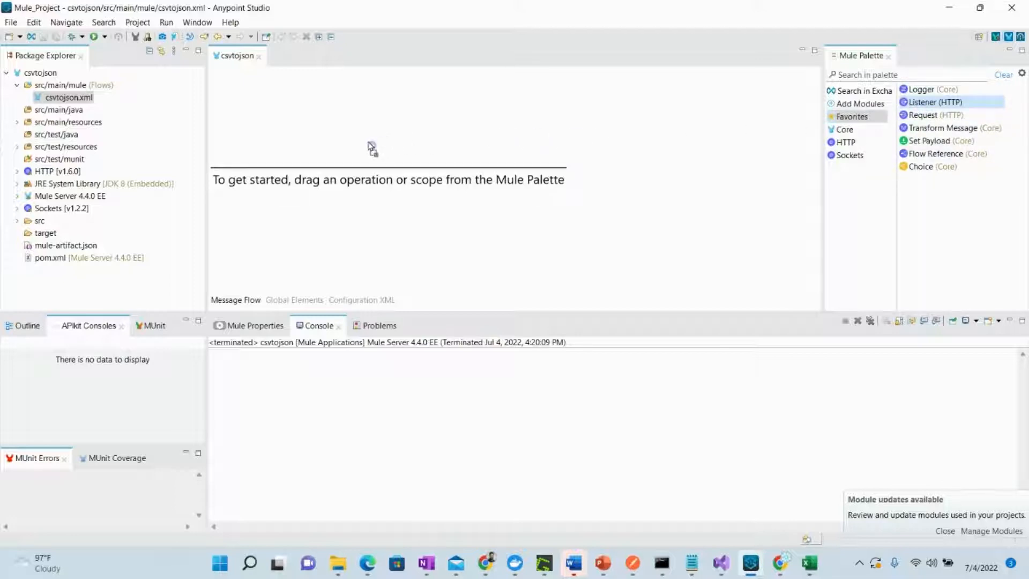
Start the flow with an HTTP Listener on default HTTP_Listener_config (port 8081), path beginning /api/
drag(933, 102, 263, 145)
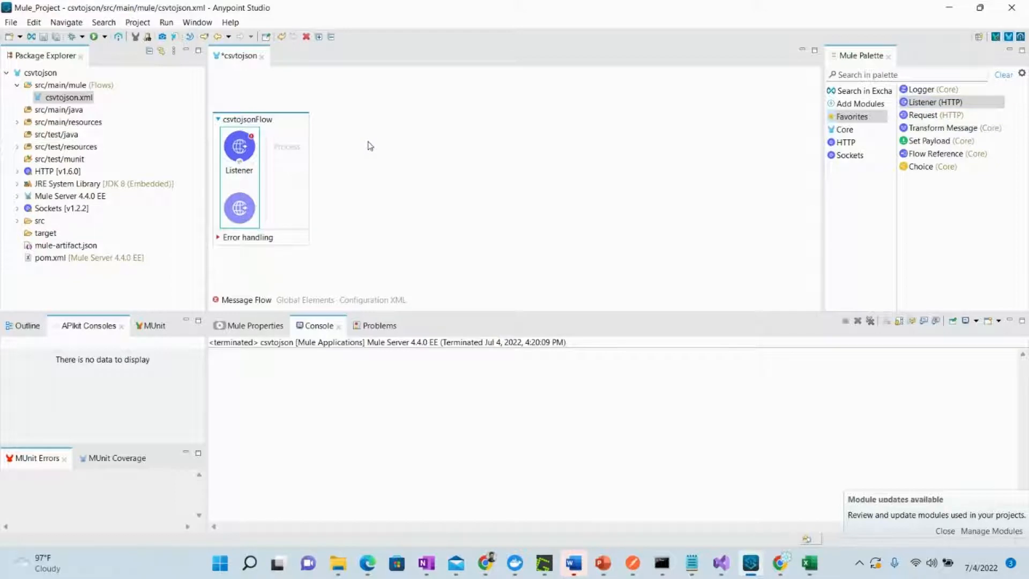
double_click(238, 148)
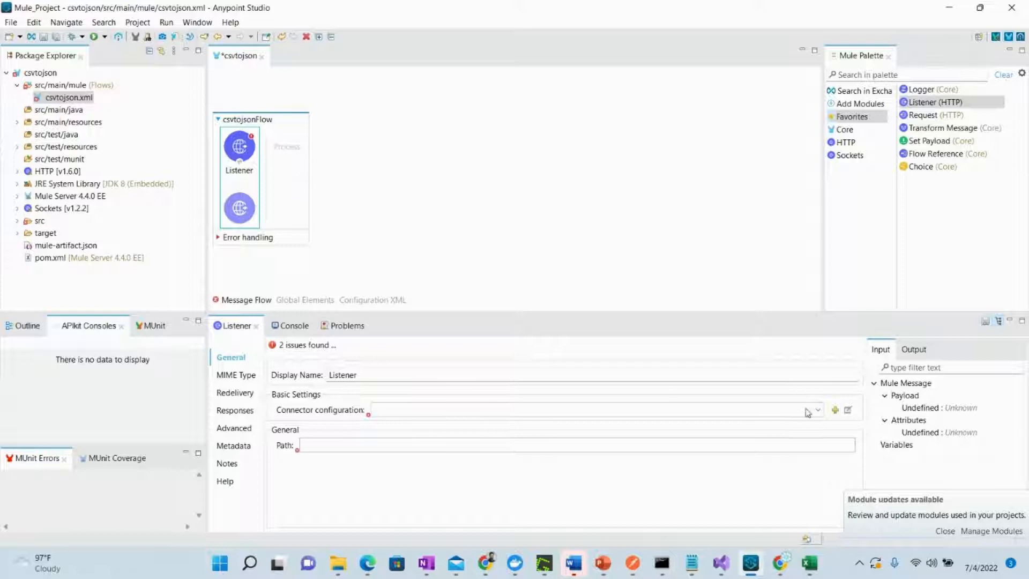
click(835, 409)
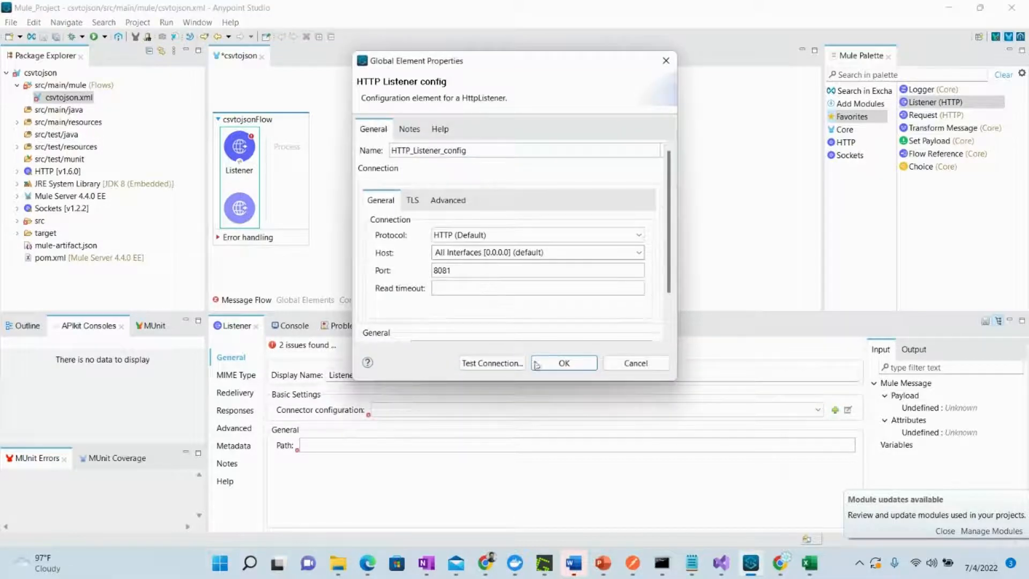
click(564, 363)
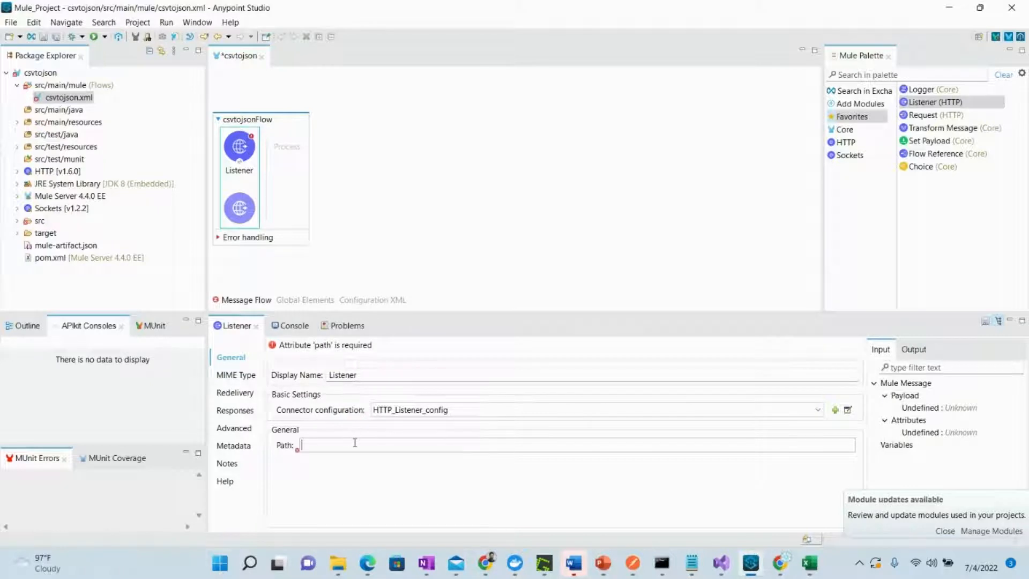
text(/api/)
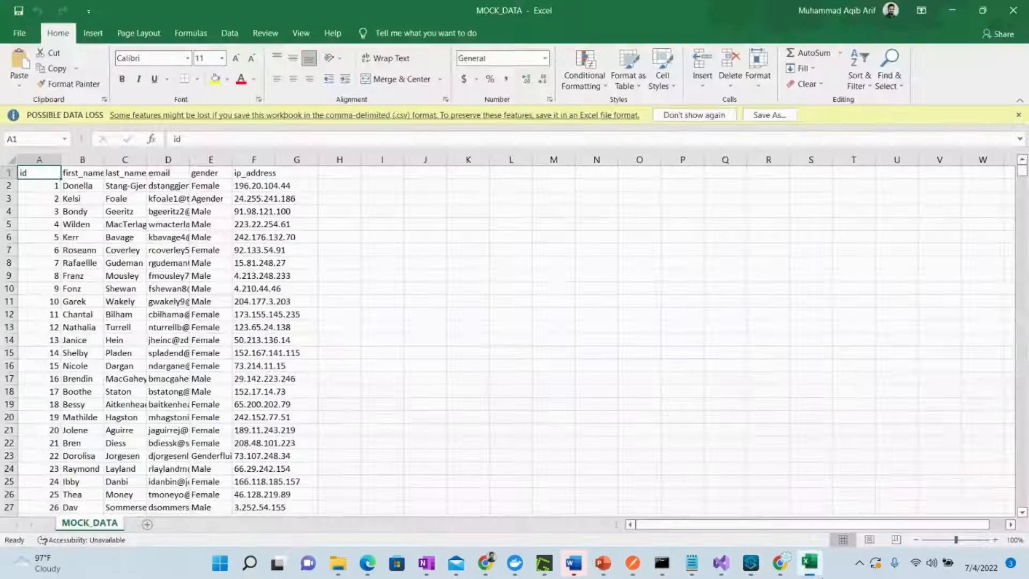
mouse_move(783, 242)
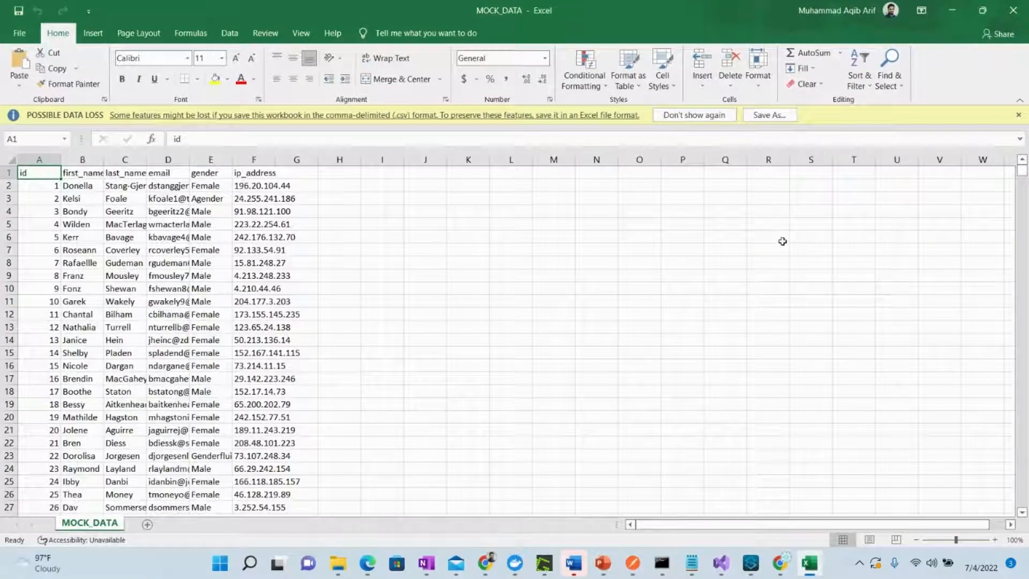
Dismiss Excel's possible data loss warning on the MOCK_DATA workbook
click(1018, 115)
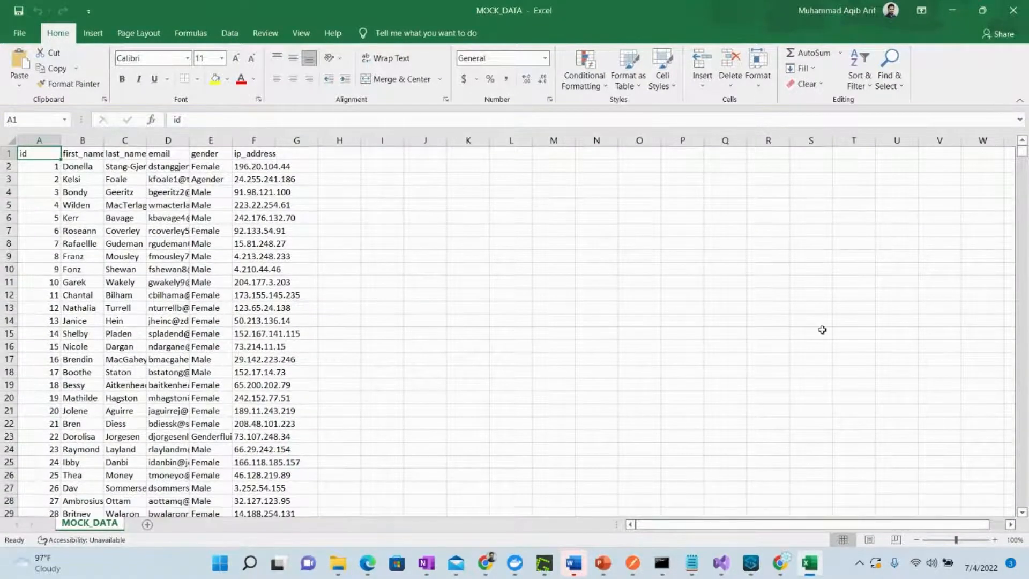
mouse_move(842, 344)
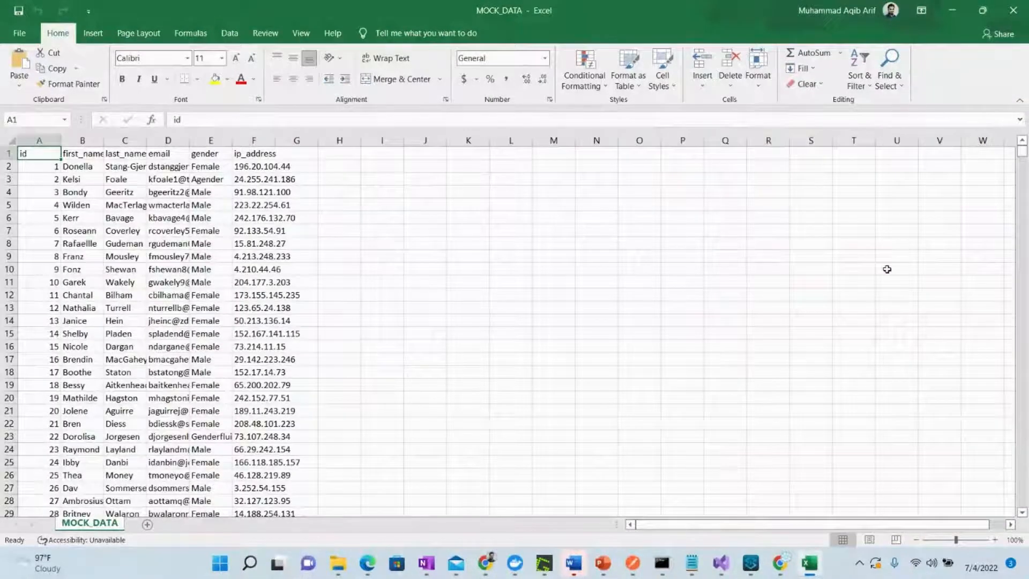
mouse_move(902, 155)
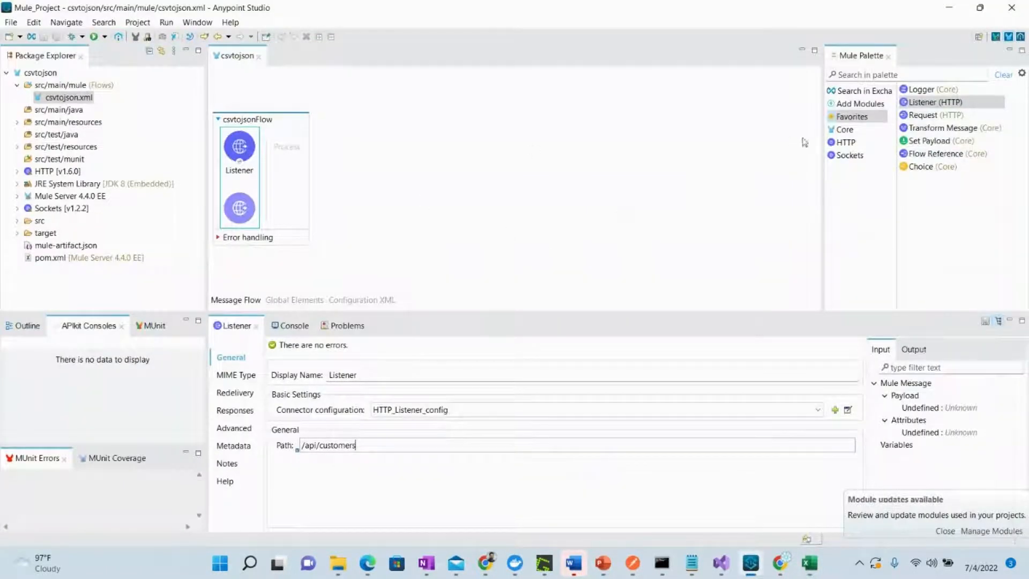
Search the Mule Palette for 'read' to find the File Read operation
text(read)
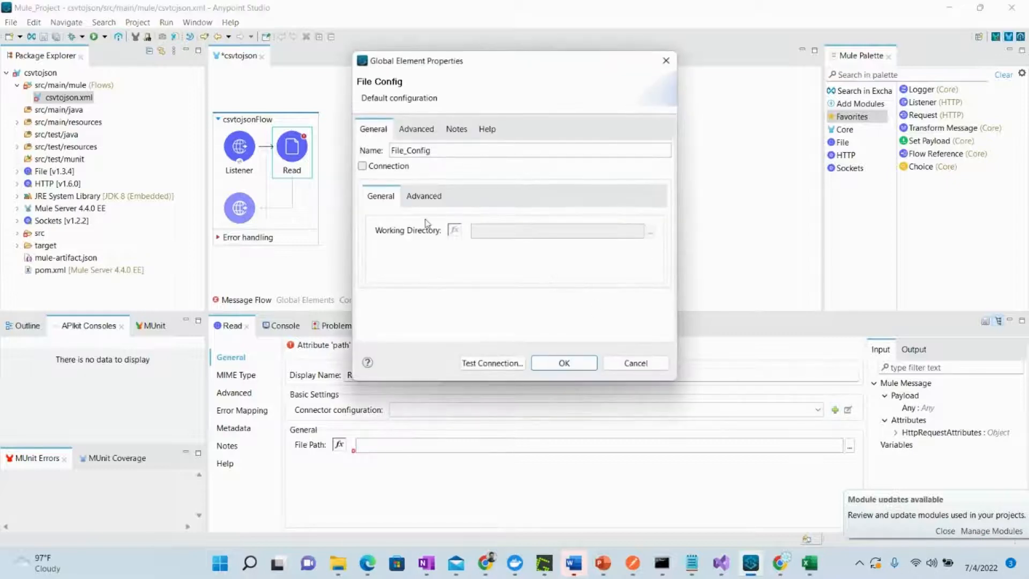
Configure File_Config with working directory D:\IntegrationBytes\CSVToJson
click(361, 166)
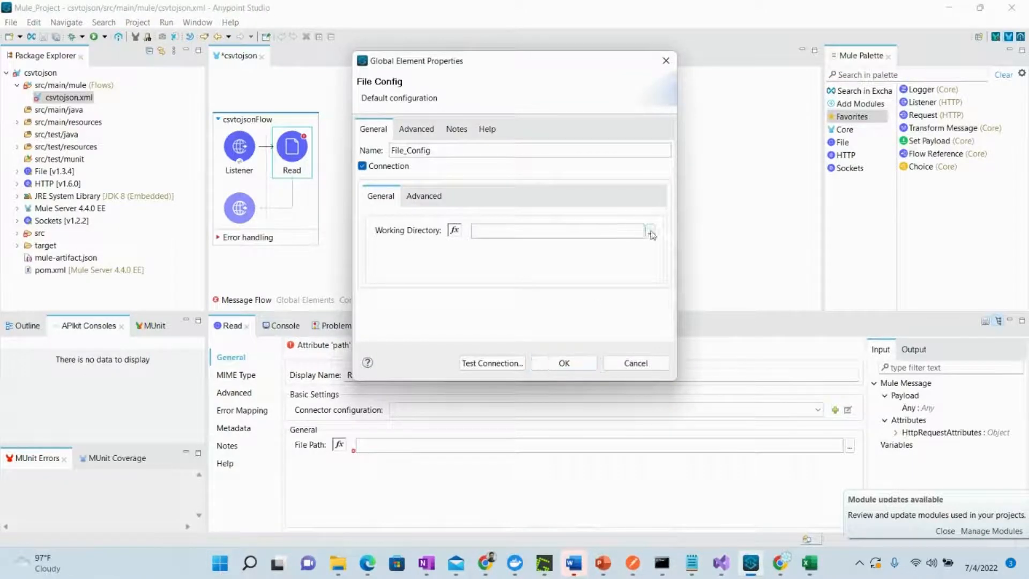
click(650, 230)
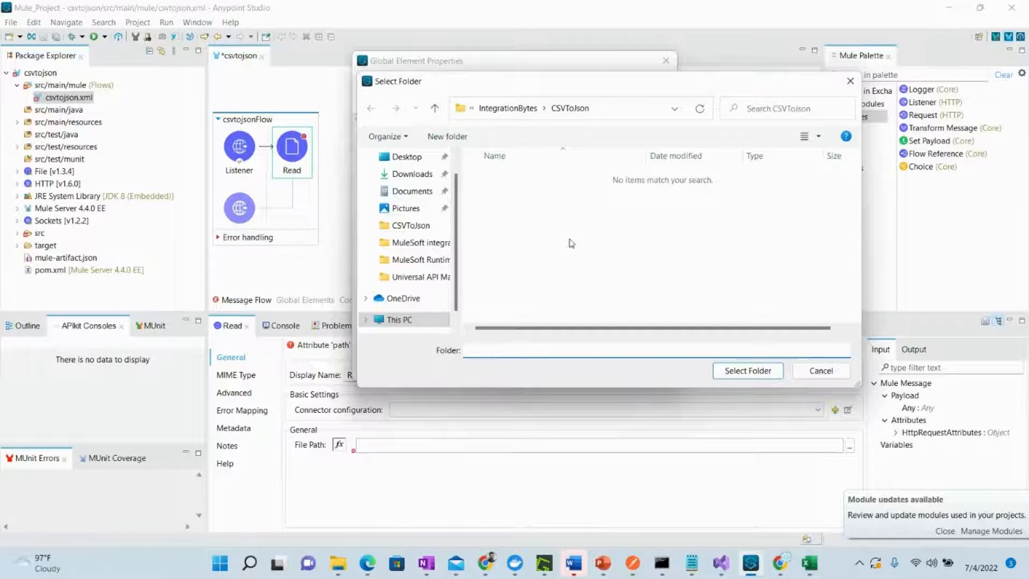
mouse_move(570, 123)
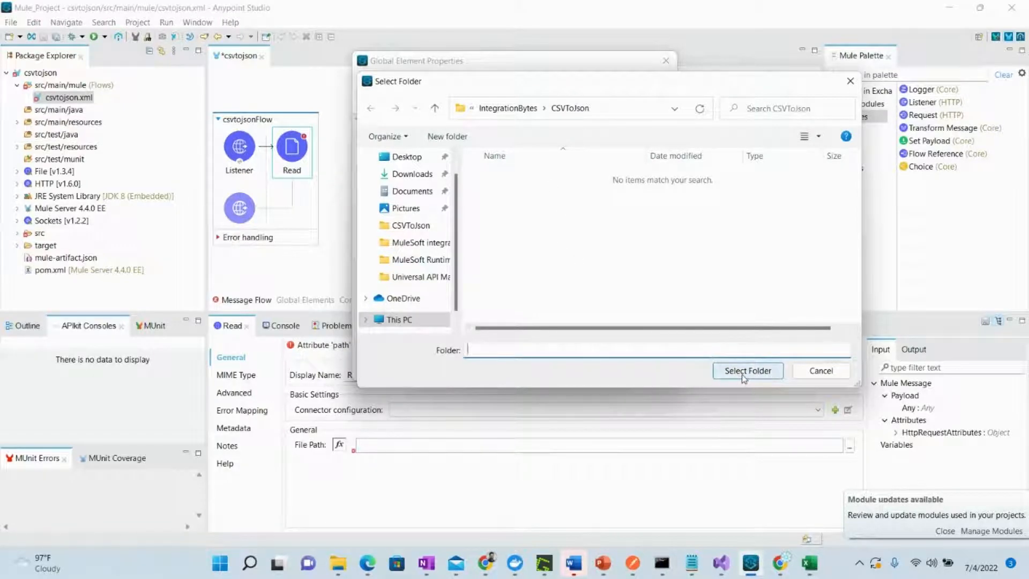
click(748, 371)
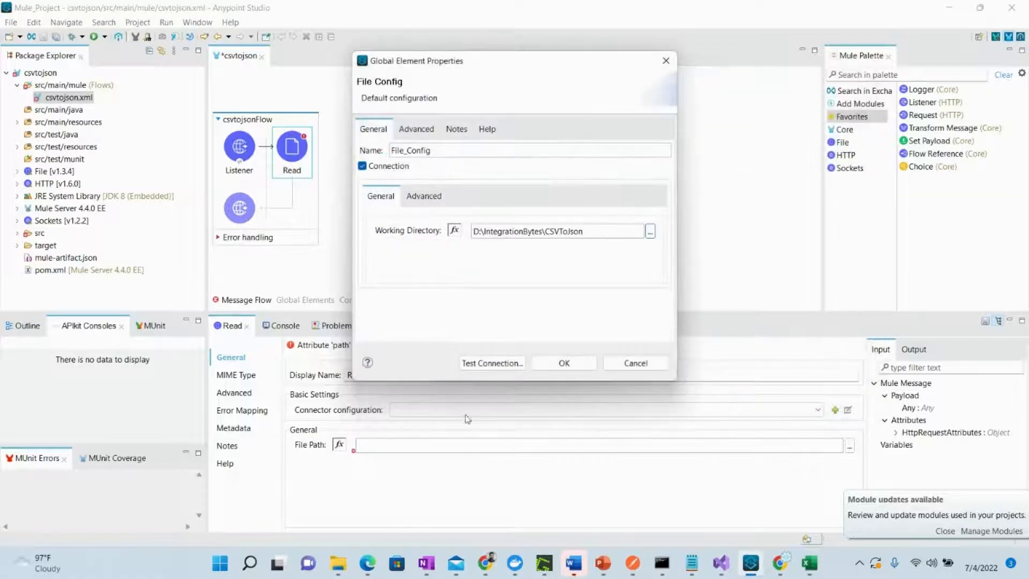
mouse_move(433, 437)
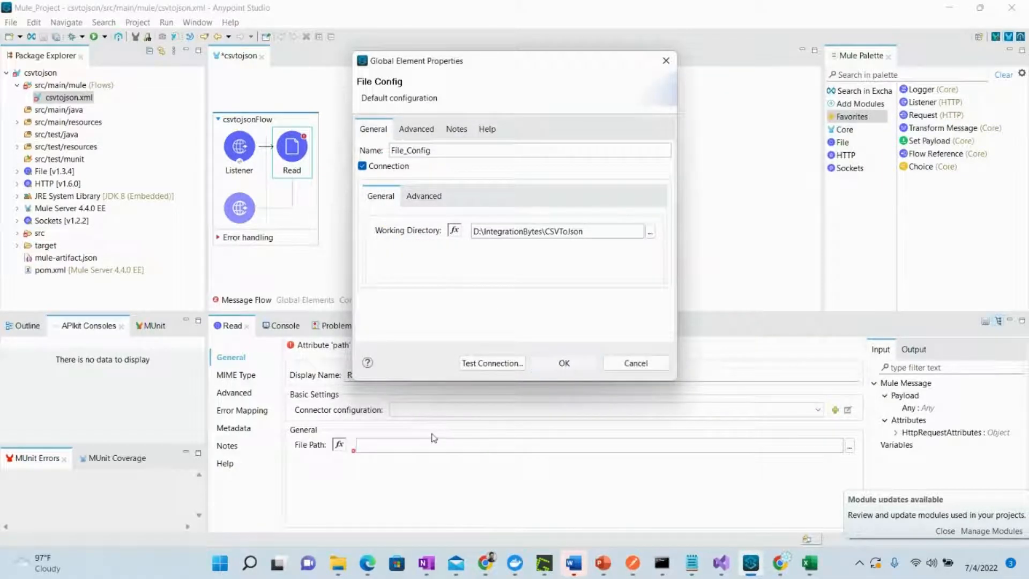
click(564, 363)
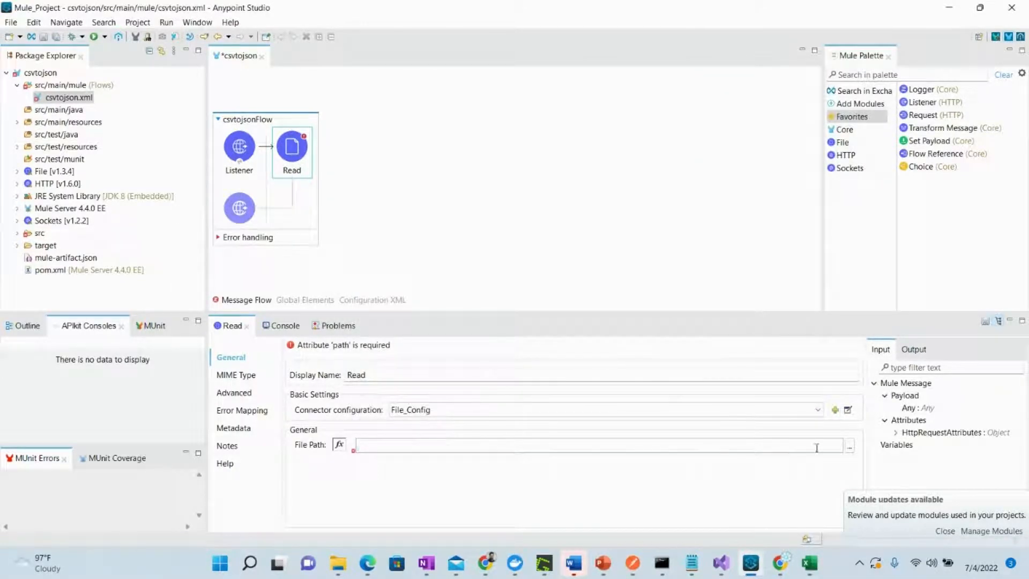
Set Read's file path to MOCK_DATA.csv and save the flow to clear the error
click(850, 446)
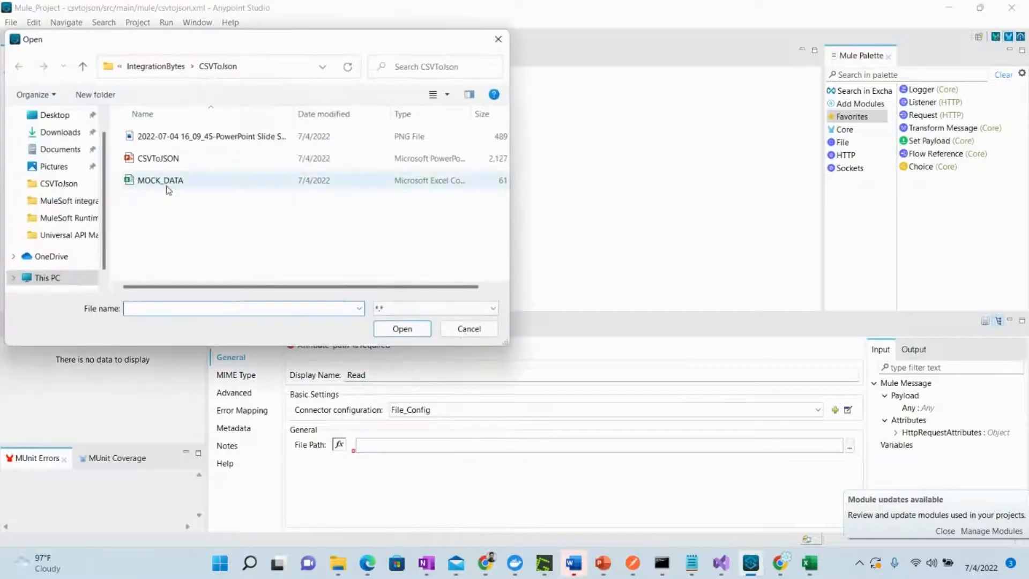
mouse_move(167, 189)
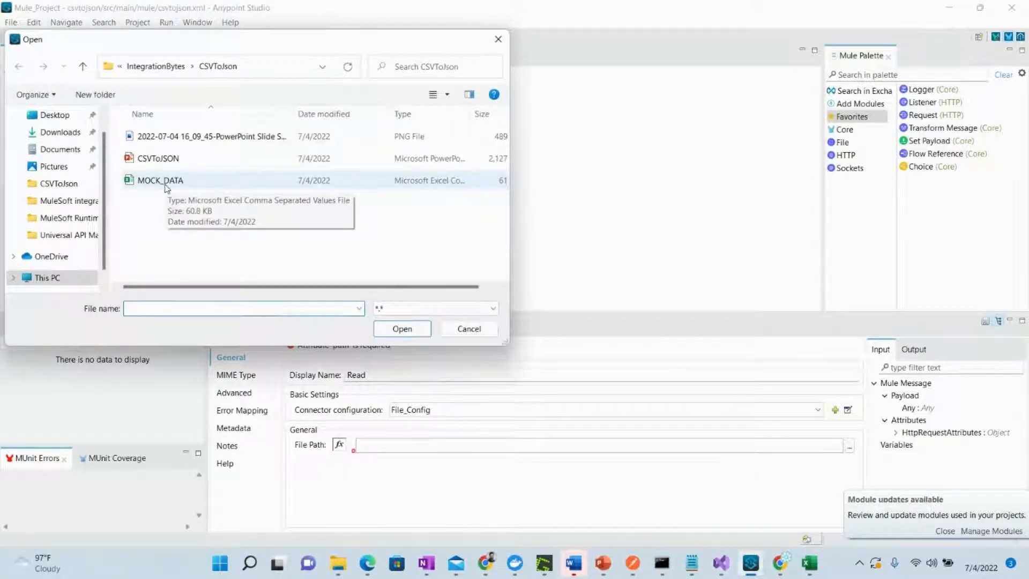
mouse_move(192, 200)
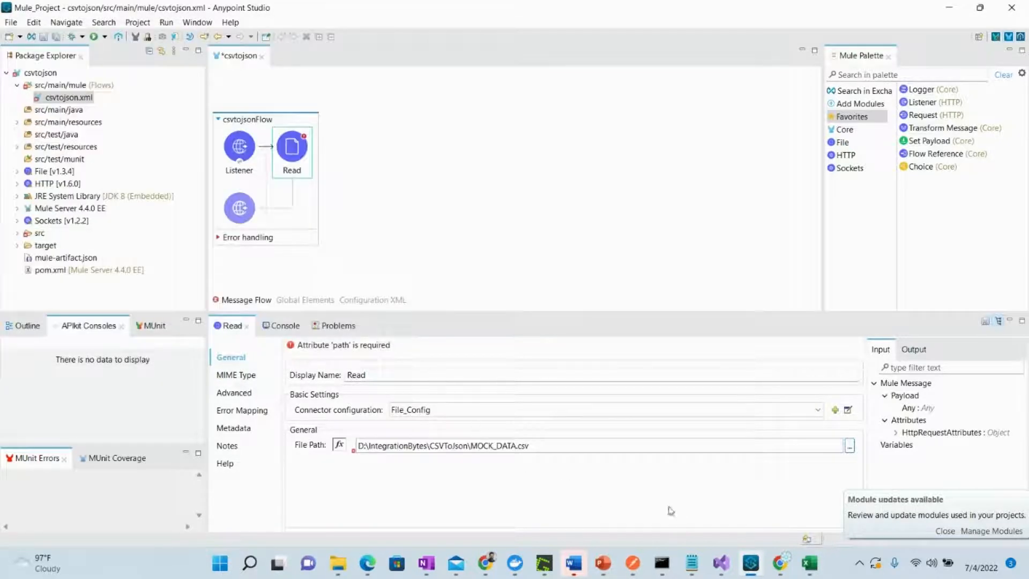
key(ctrl+s)
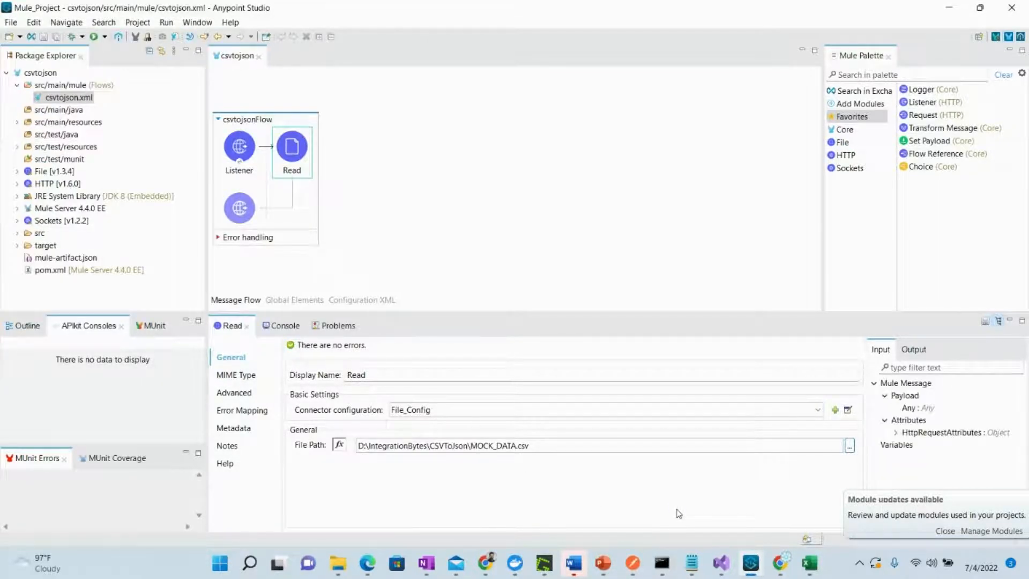
mouse_move(319, 155)
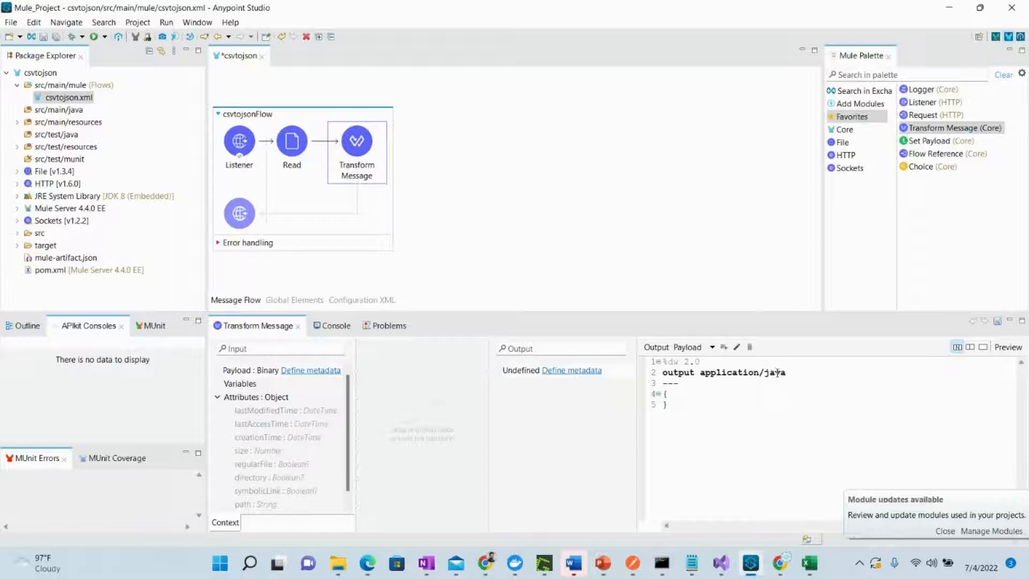
Make the Transform Message script output application/json and return payload
double_click(773, 372)
text(s)
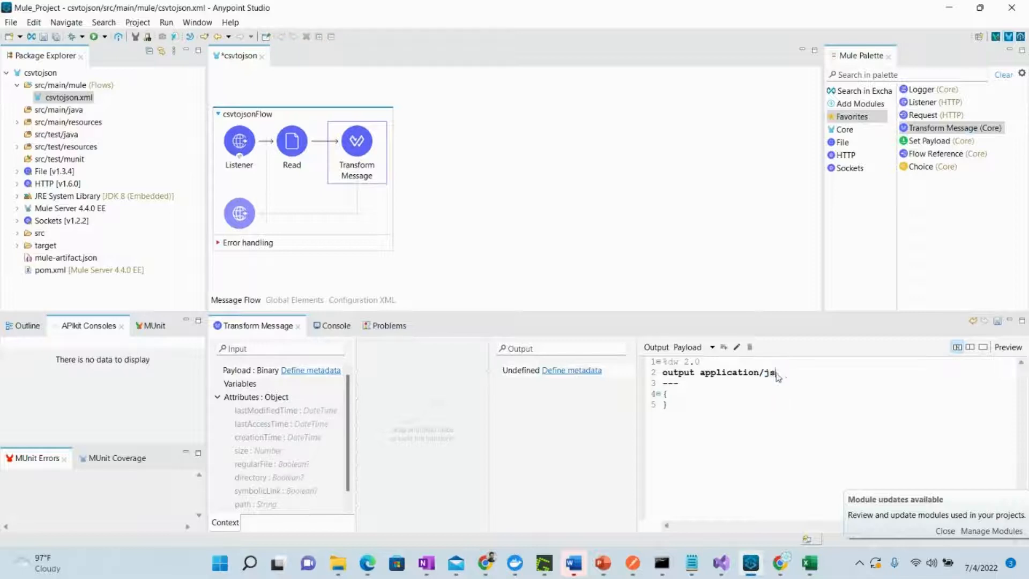
text(on)
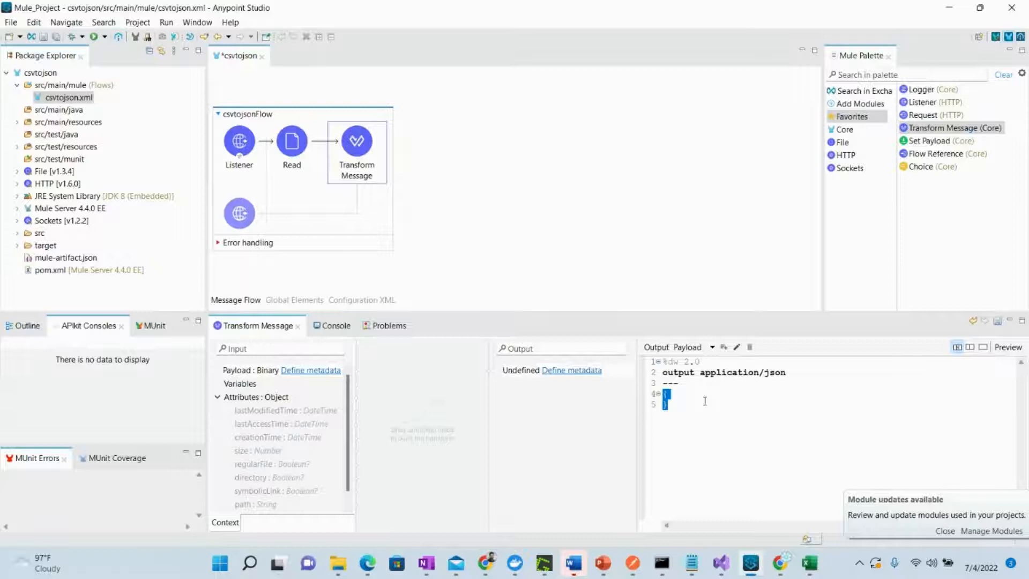
text(payload)
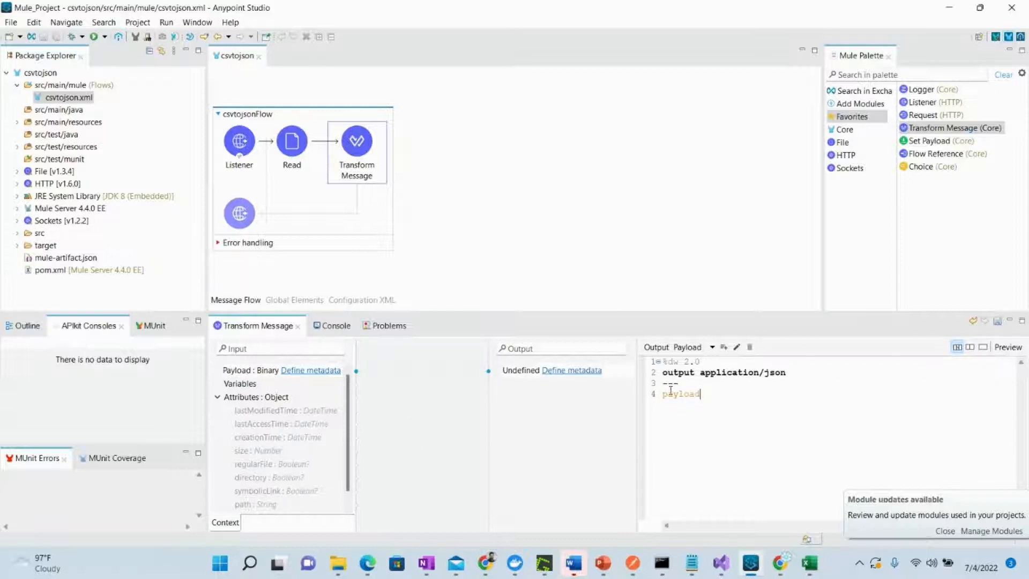
mouse_move(787, 390)
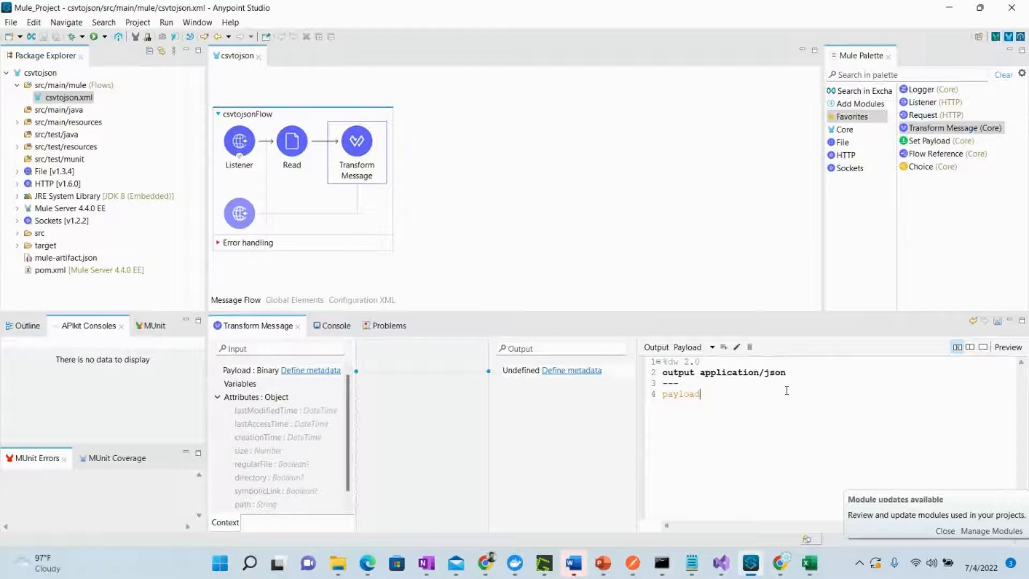
mouse_move(530, 247)
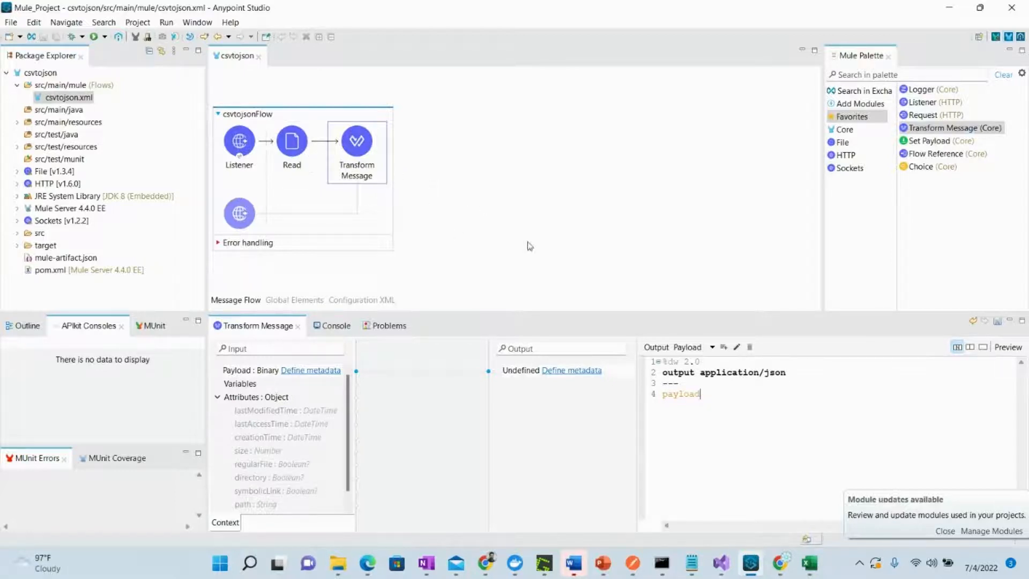
mouse_move(467, 360)
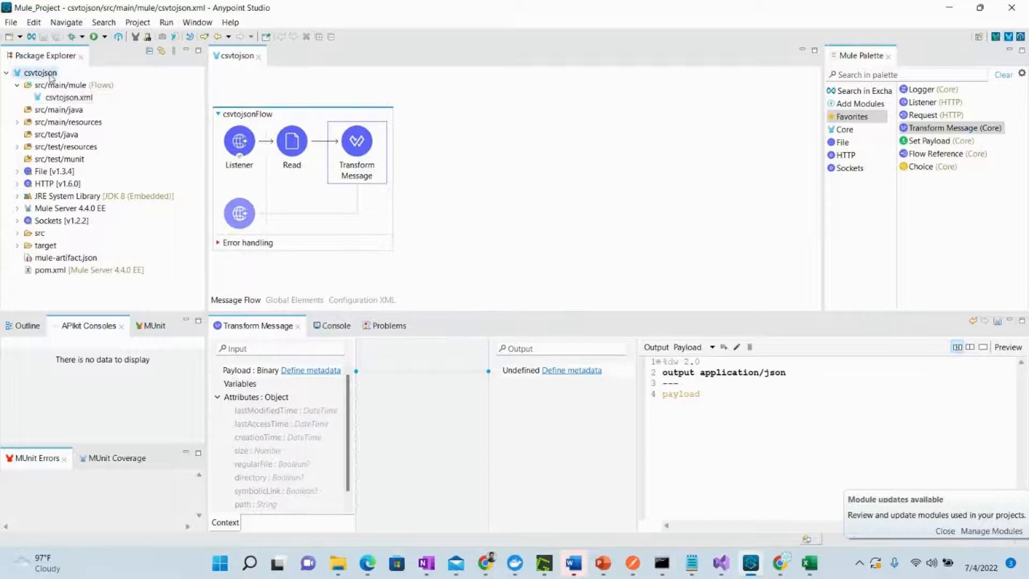
Run the csvtojson project as a Mule Application, then bring up Postman
right_click(39, 72)
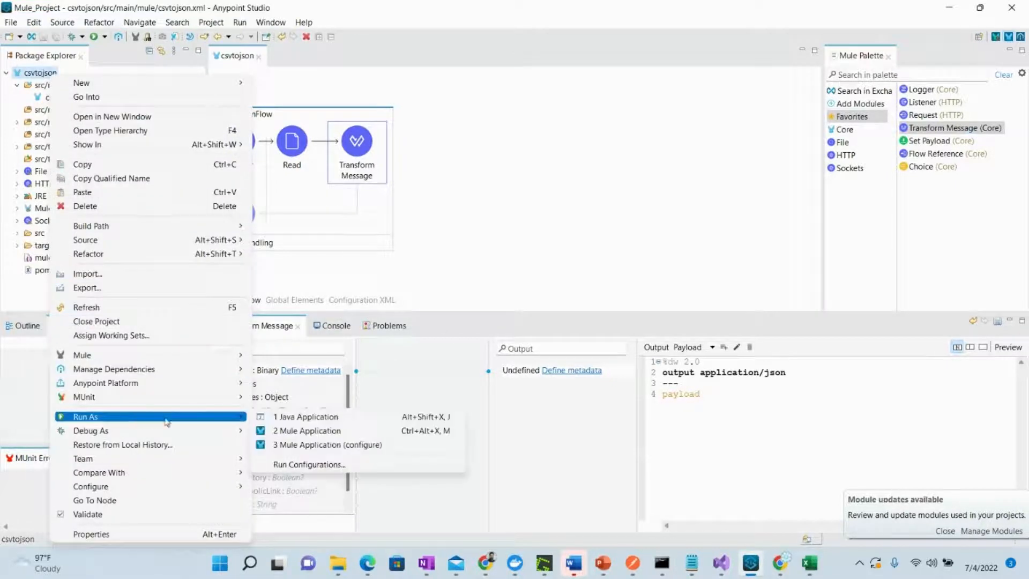
click(306, 430)
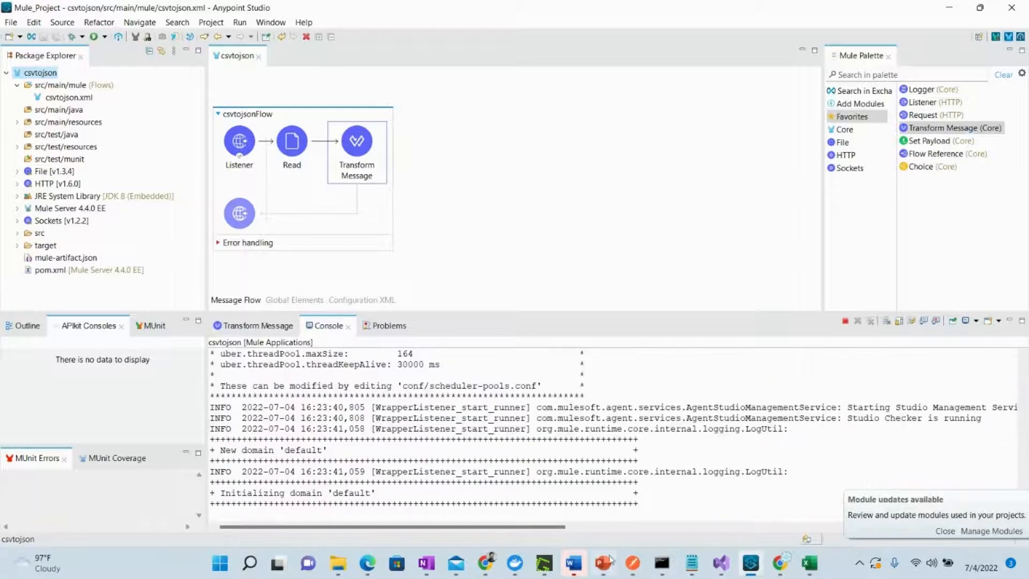
click(628, 562)
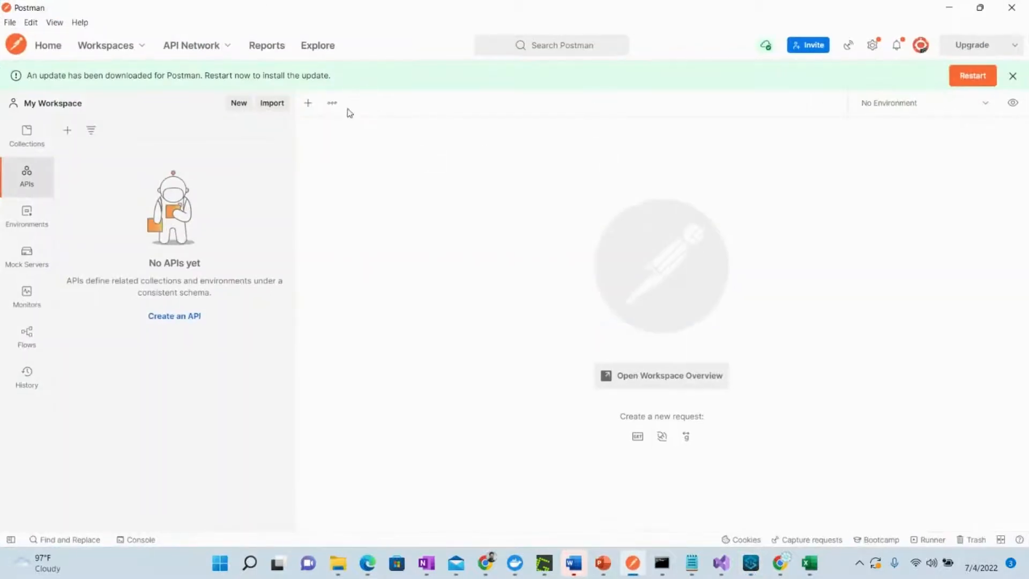
click(307, 103)
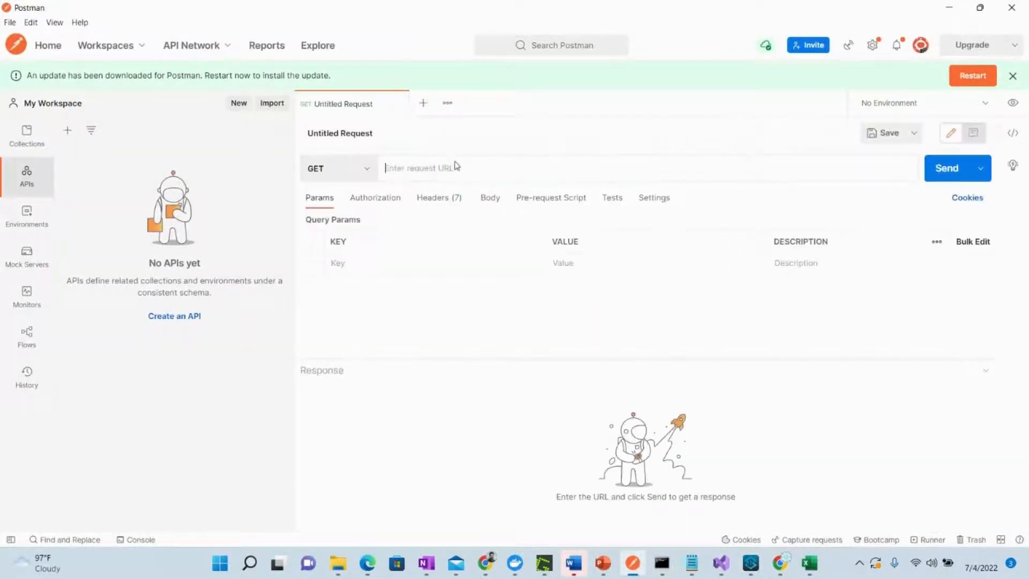
text(loca)
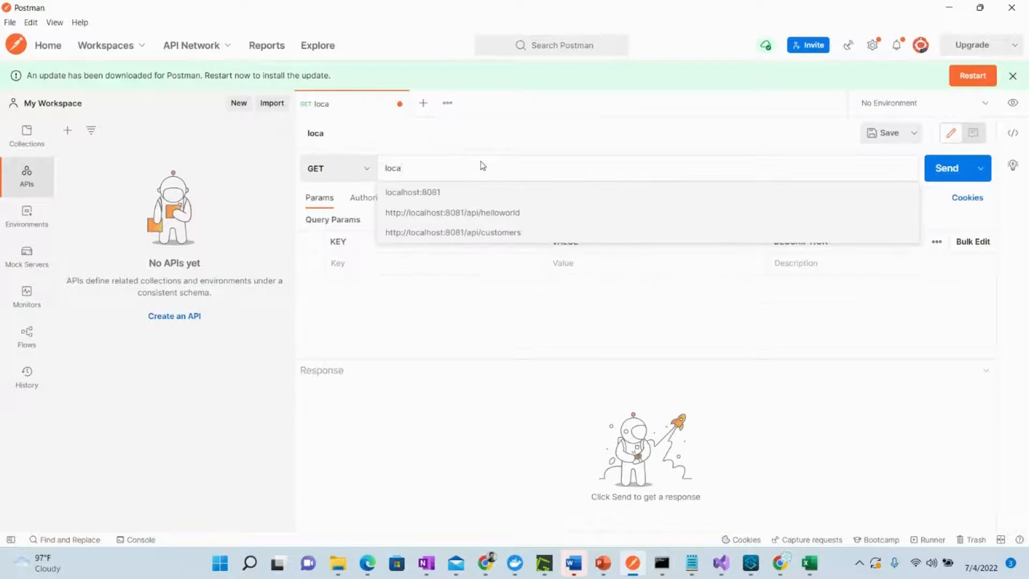
click(452, 232)
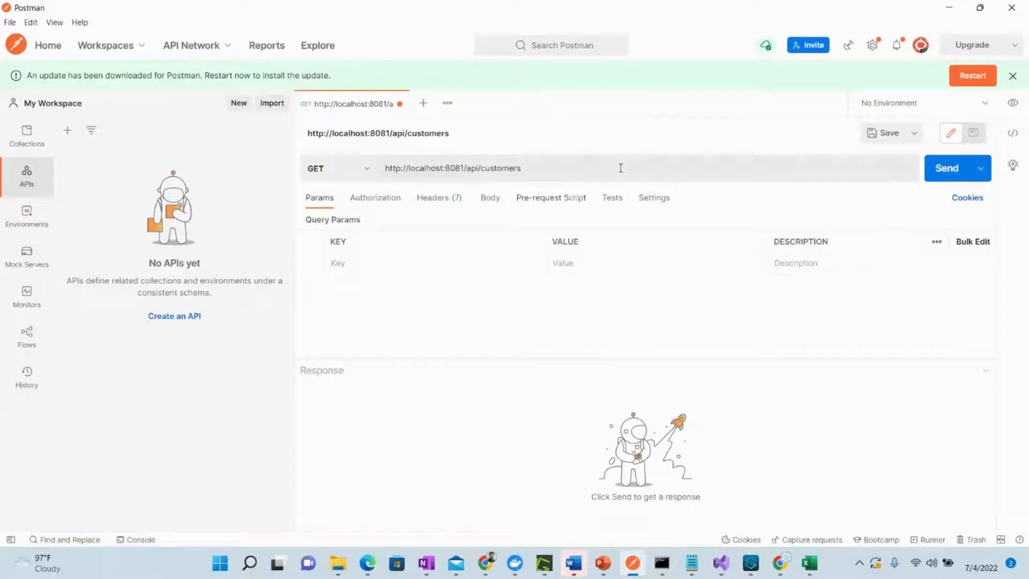
mouse_move(763, 513)
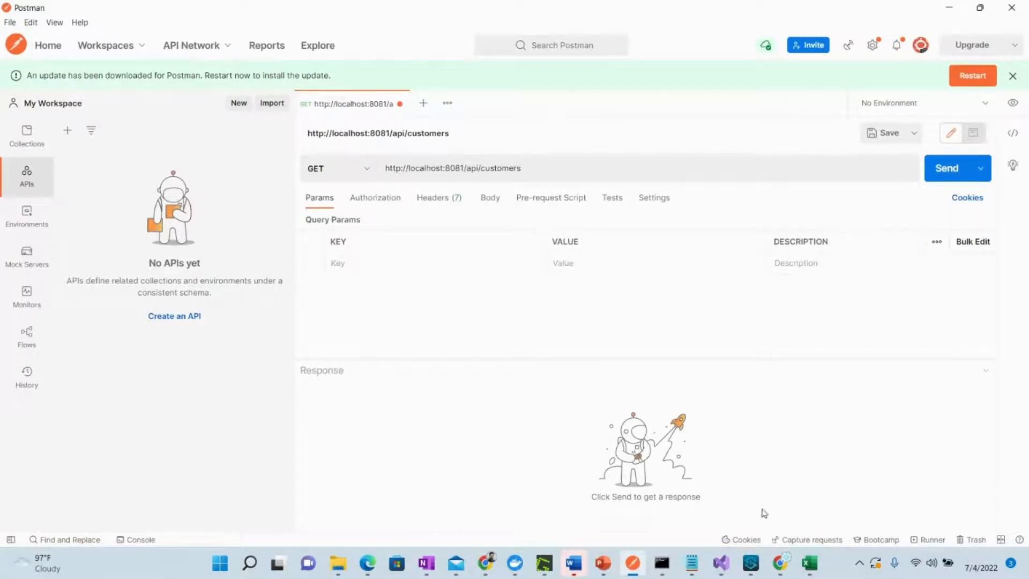
click(750, 563)
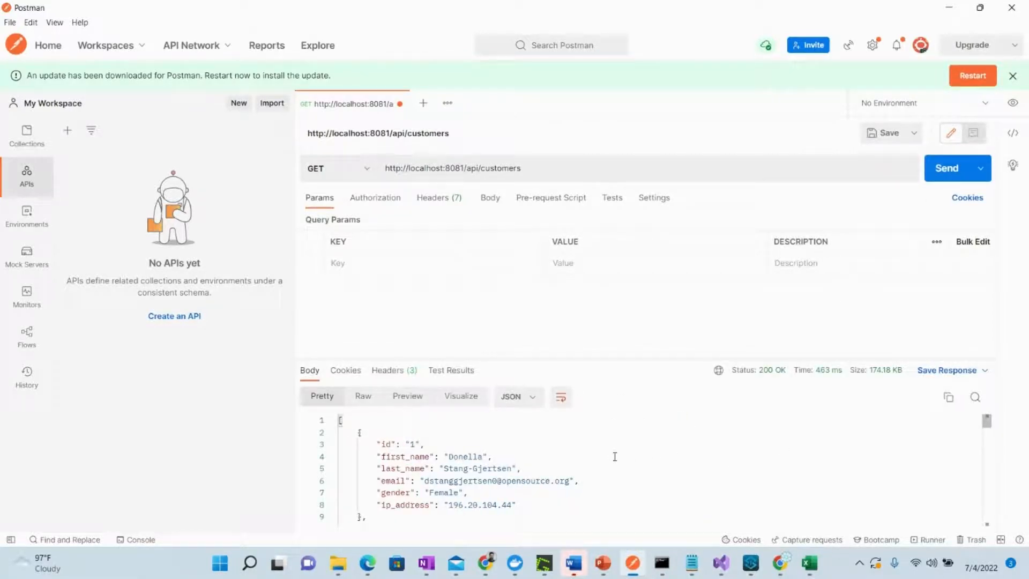
Highlight the first customer's first_name in the JSON response for comparison with MOCK_DATA
double_click(468, 456)
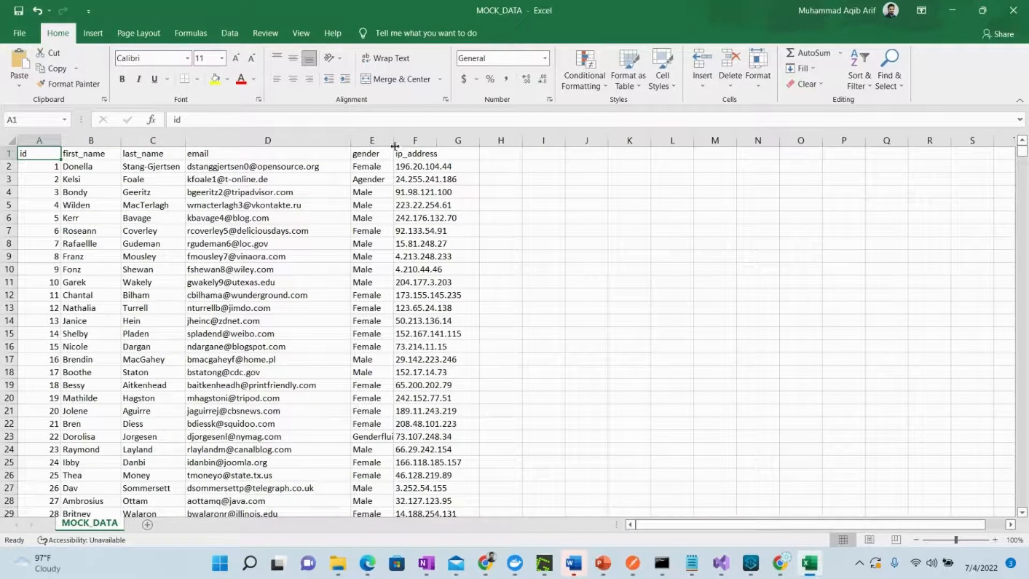
mouse_move(457, 168)
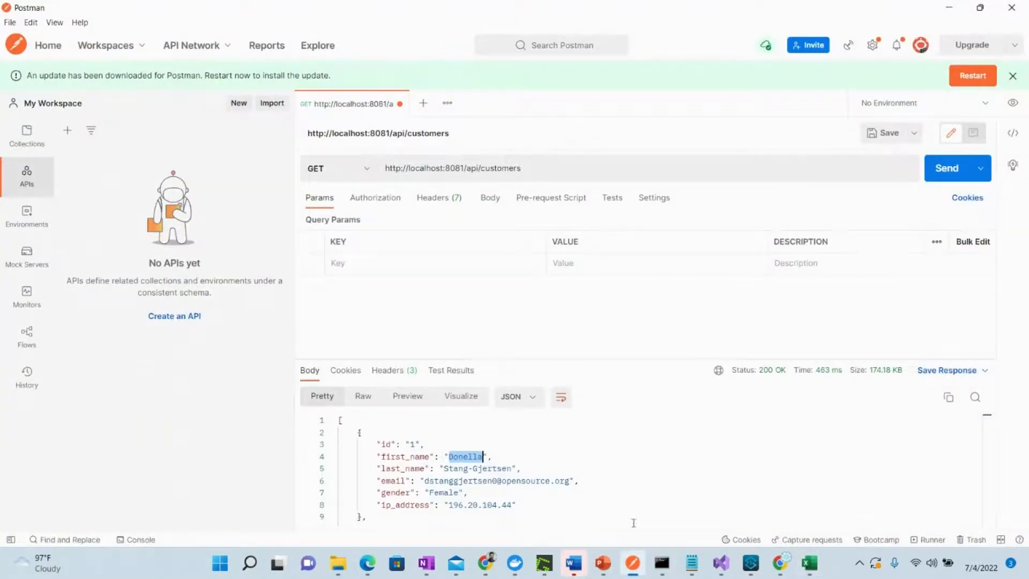
scroll(down, 3)
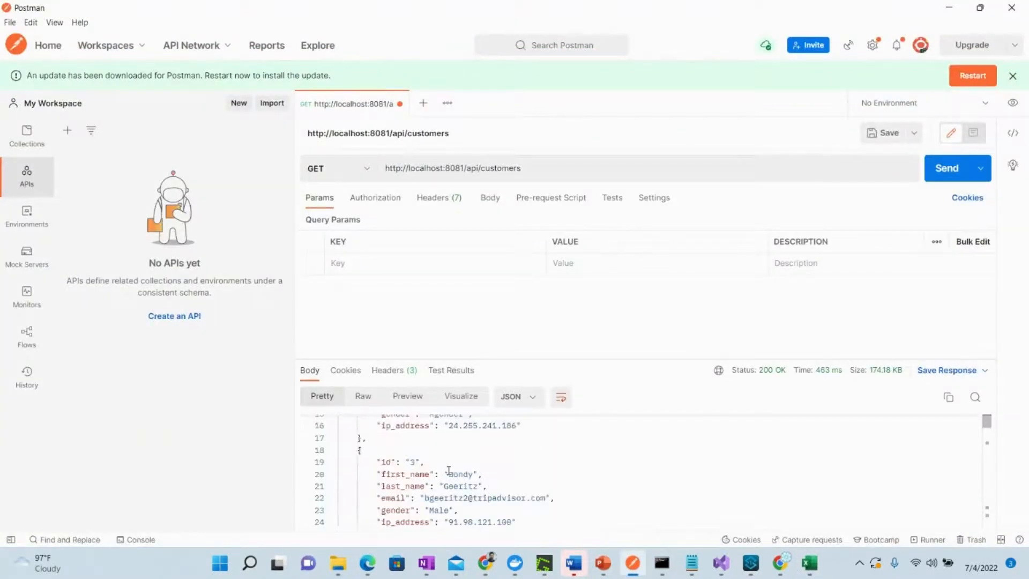
scroll(down, 3)
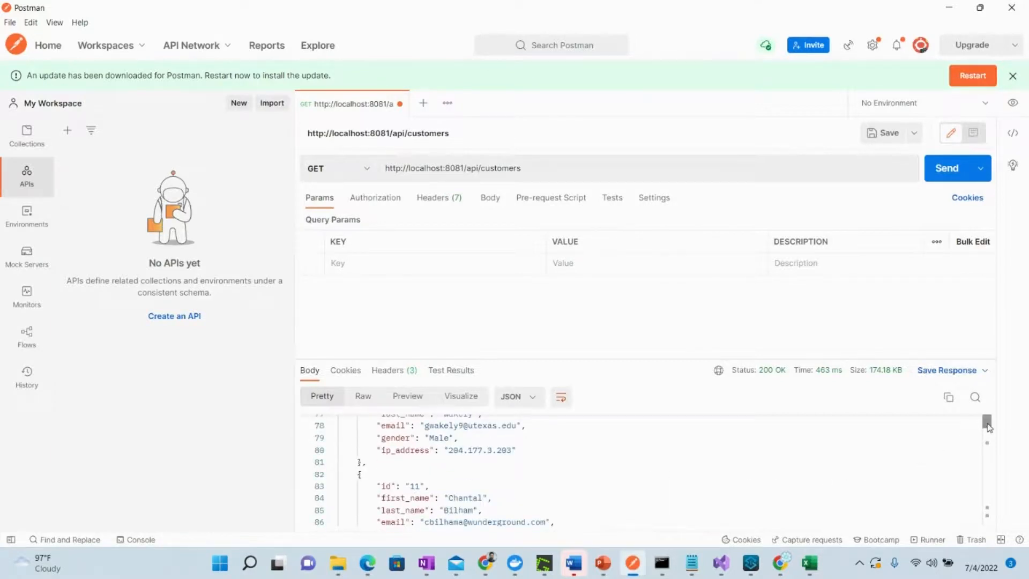
scroll(down, 3)
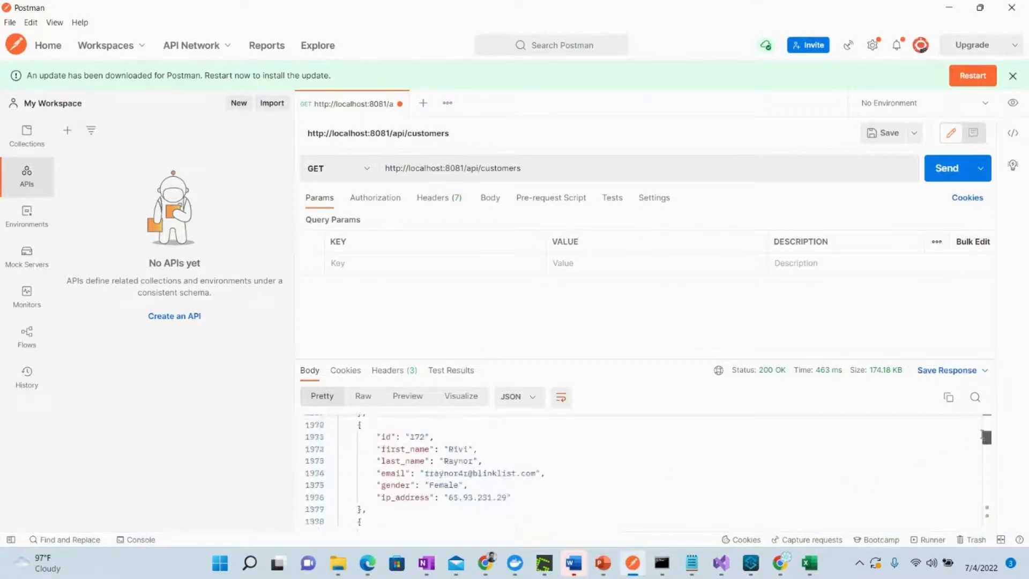